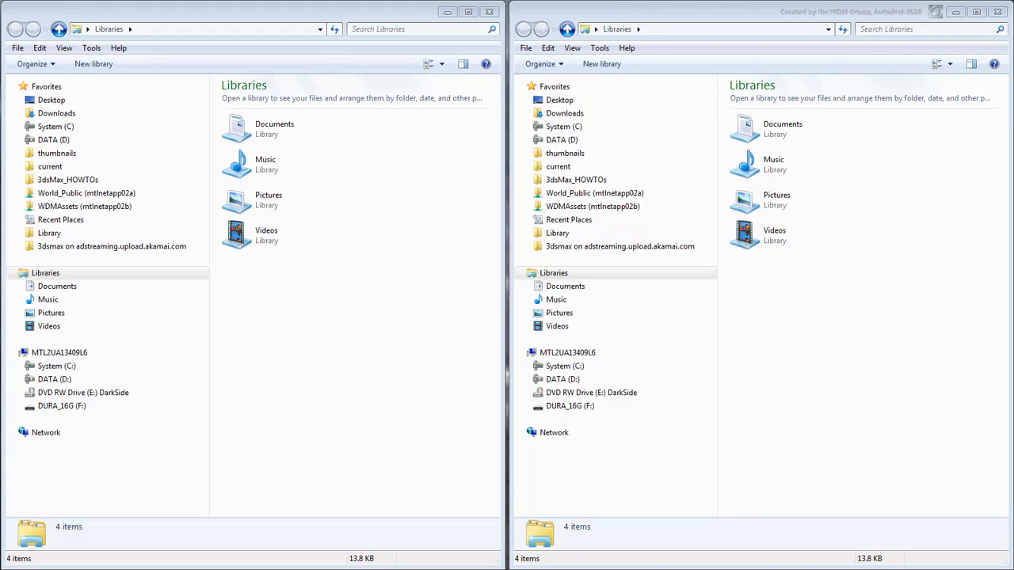
Expand the System (C:) drive toward Autodesk 3ds Max 2013's ExternalPlugins folder
click(57, 364)
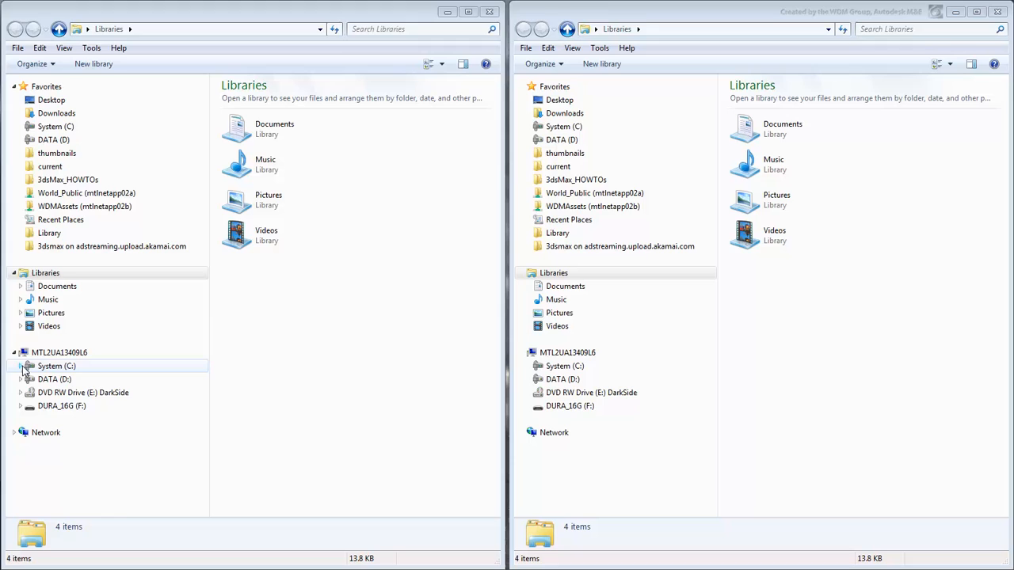
click(28, 366)
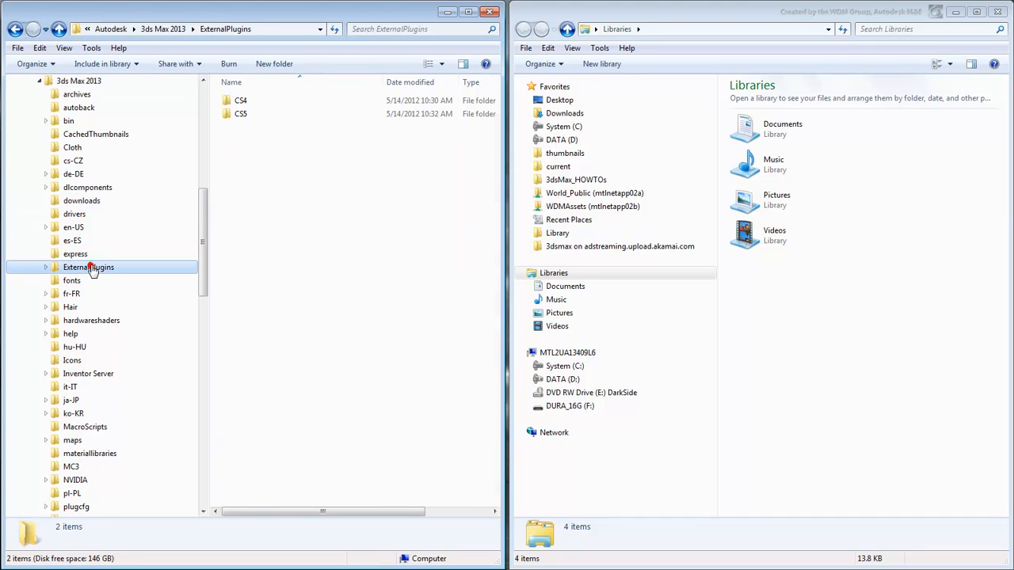
Expand ExternalPlugins and its CS4 and CS5 folders in the navigation pane
click(44, 266)
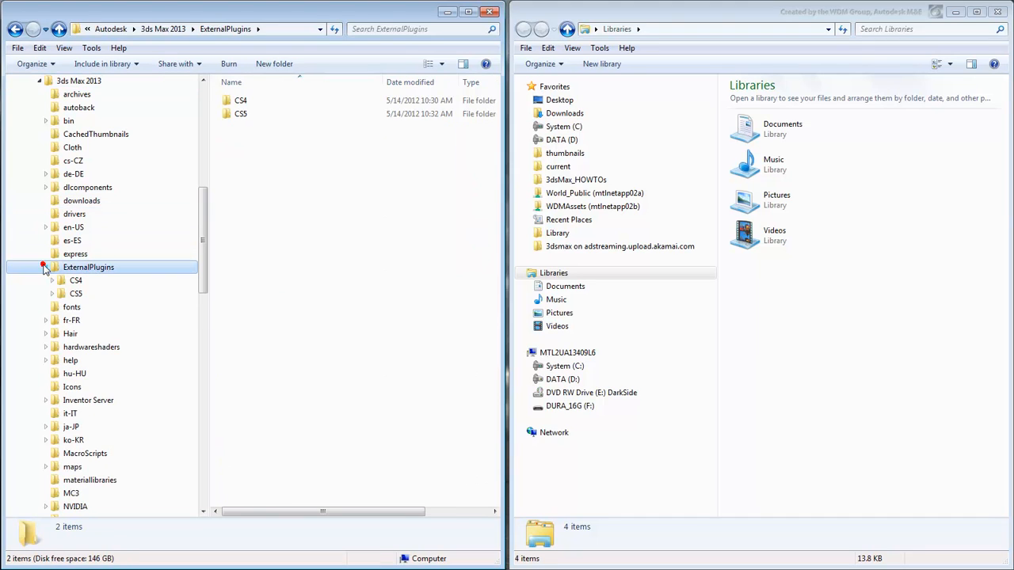
click(51, 281)
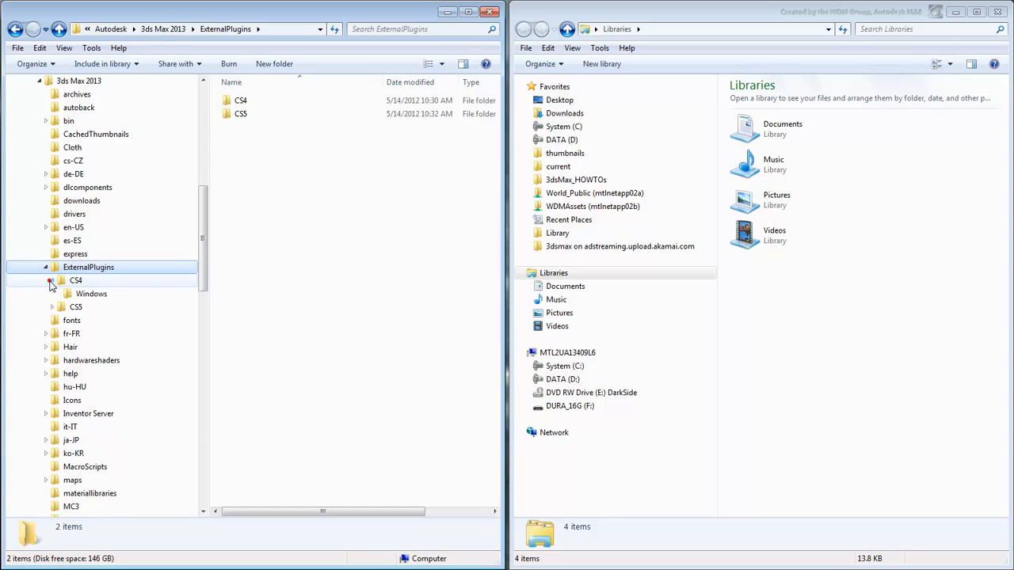
click(60, 281)
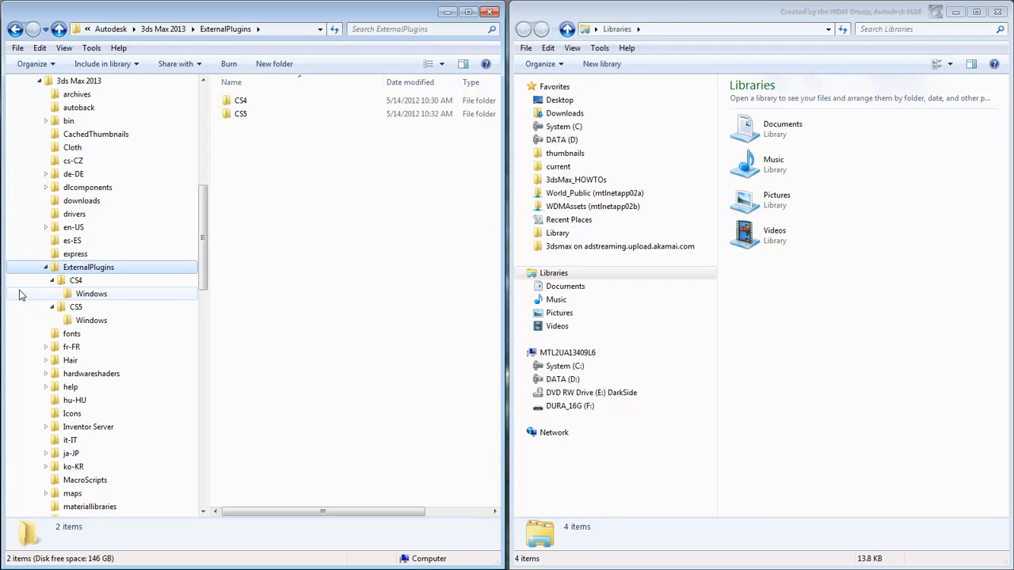
Compare the CS4 and CS5 Windows subfolders' plugin files, finishing in CS5 > Windows
click(92, 293)
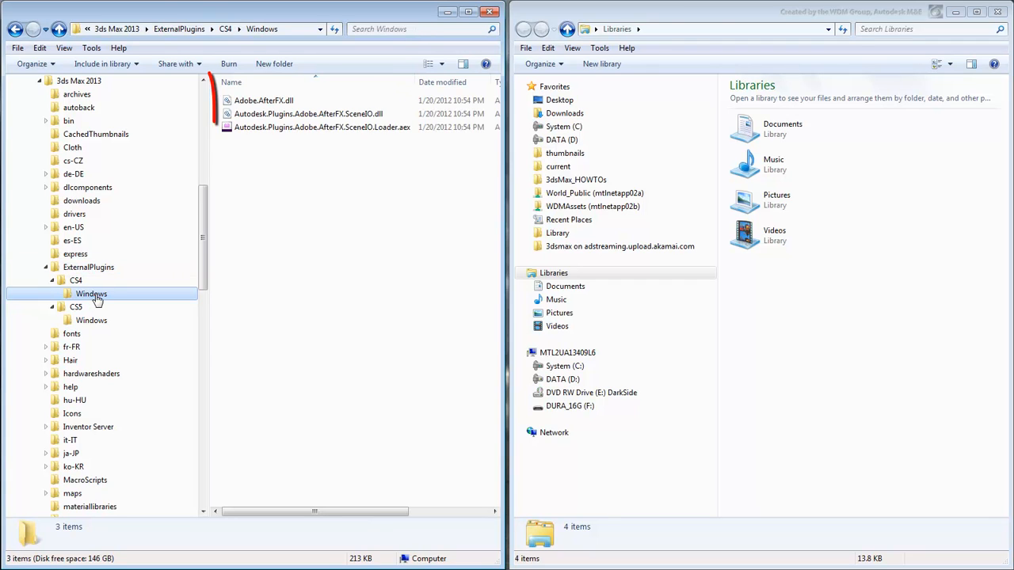
click(92, 320)
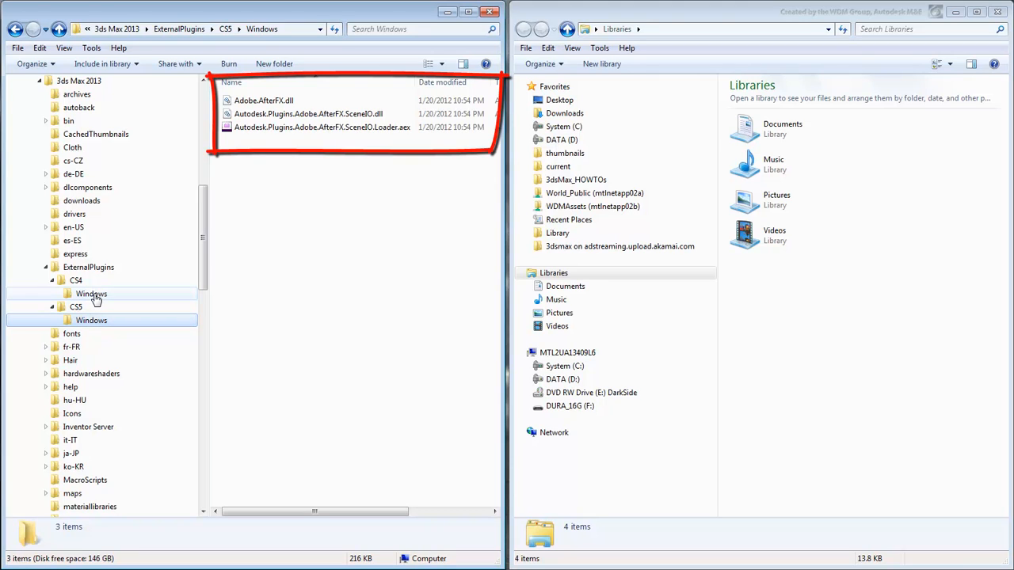
click(92, 293)
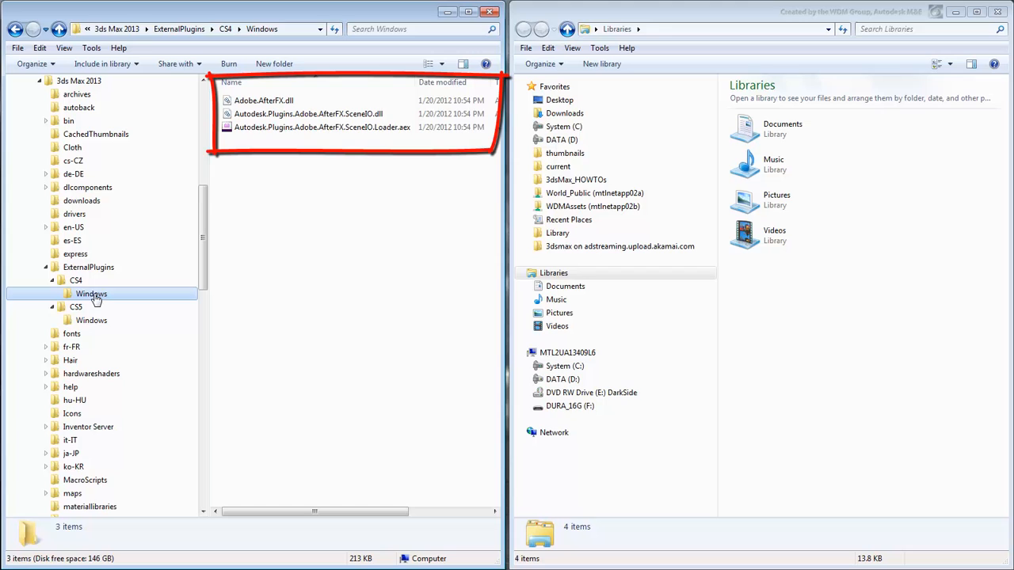
click(91, 320)
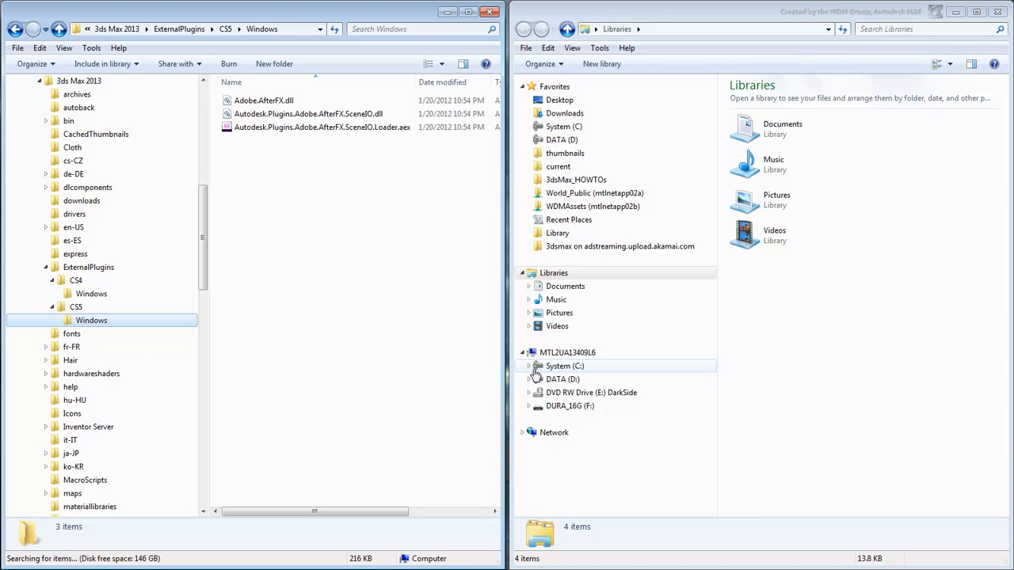
Browse the second window to Program Files > Adobe > Adobe After Effects CS6 > Support Files
click(529, 366)
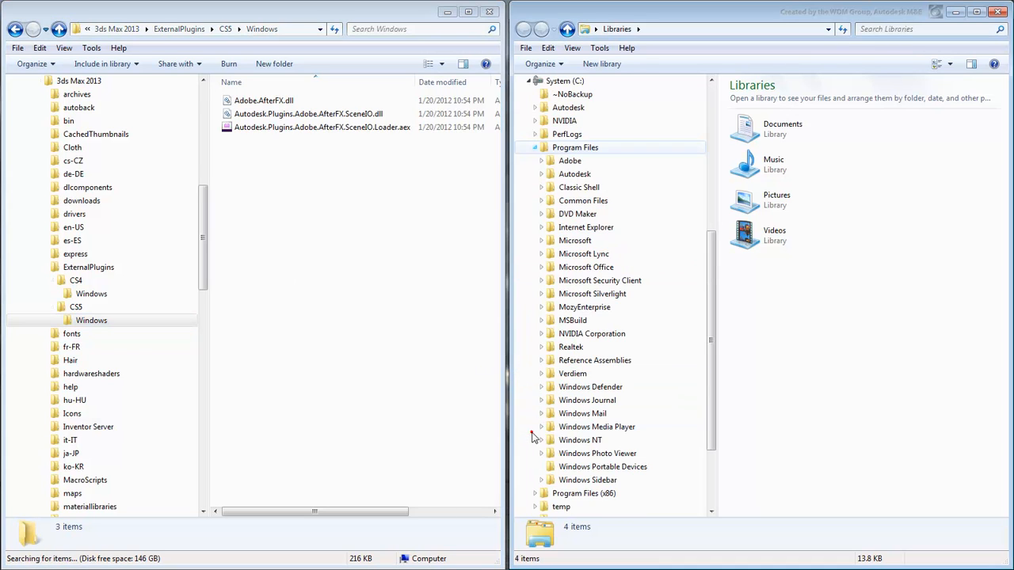
click(542, 160)
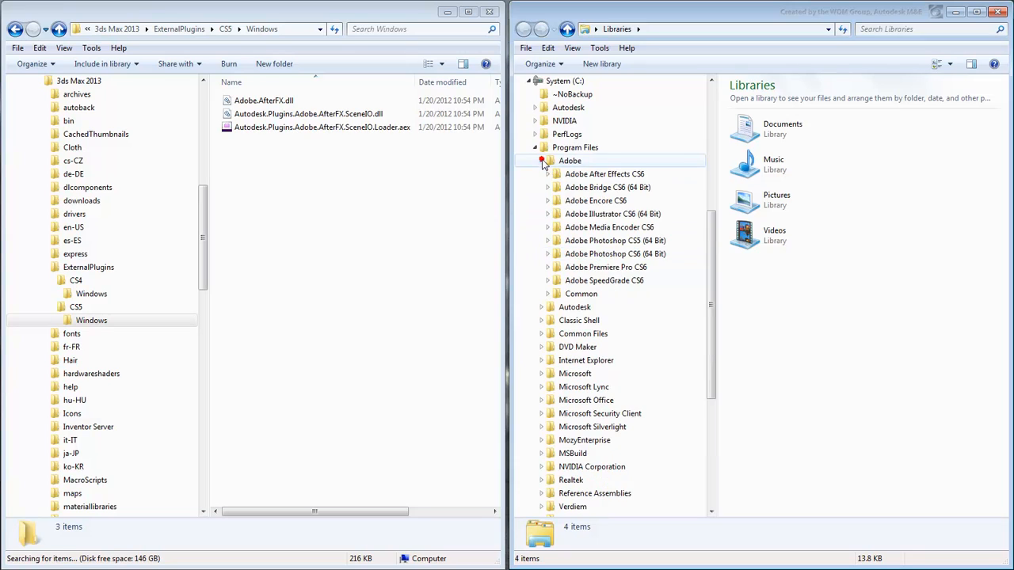
click(548, 173)
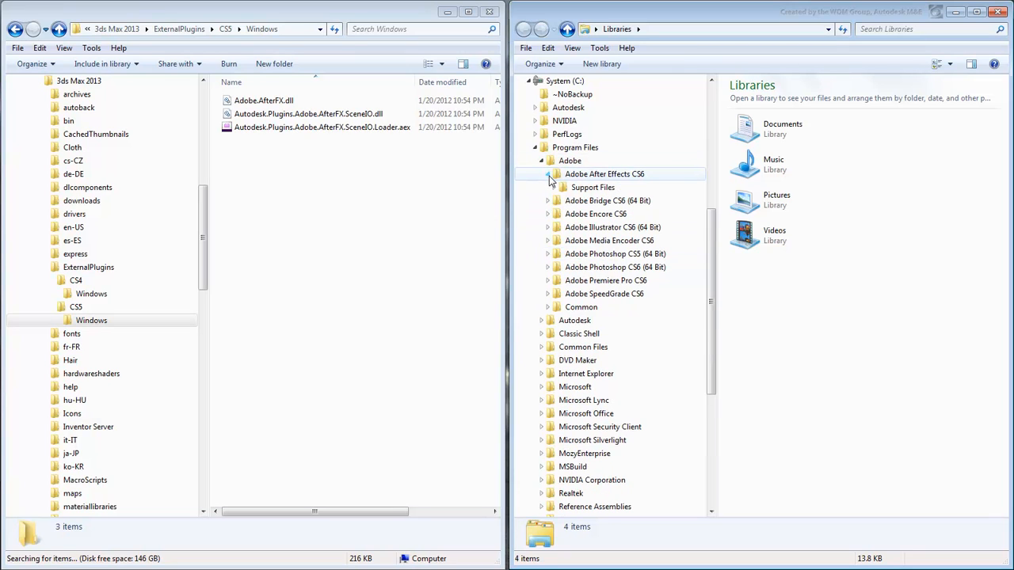
click(605, 173)
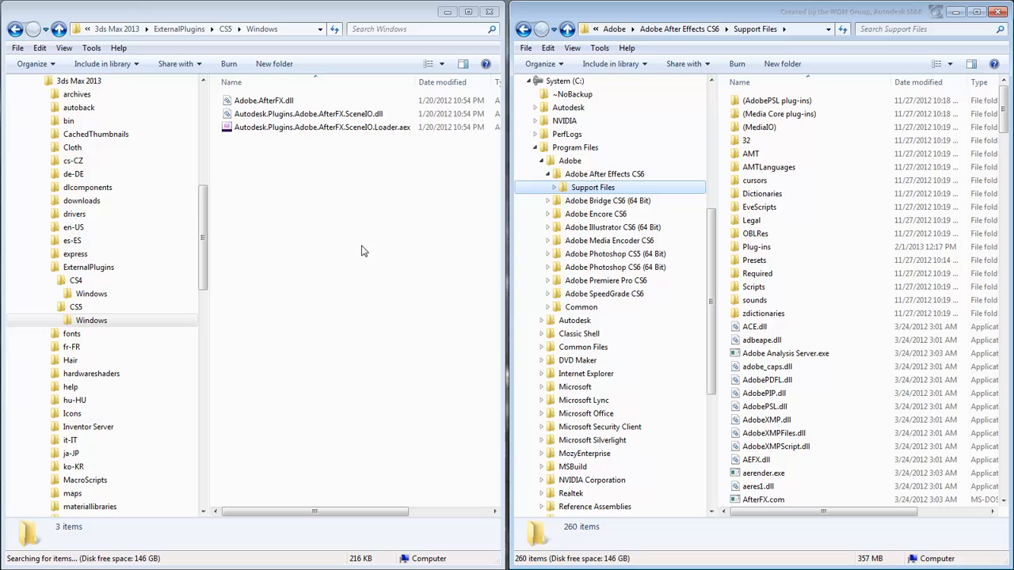
Copy Adobe.AfterFX.dll and the Scene0D .dll into the CS6 Support Files folder
click(263, 100)
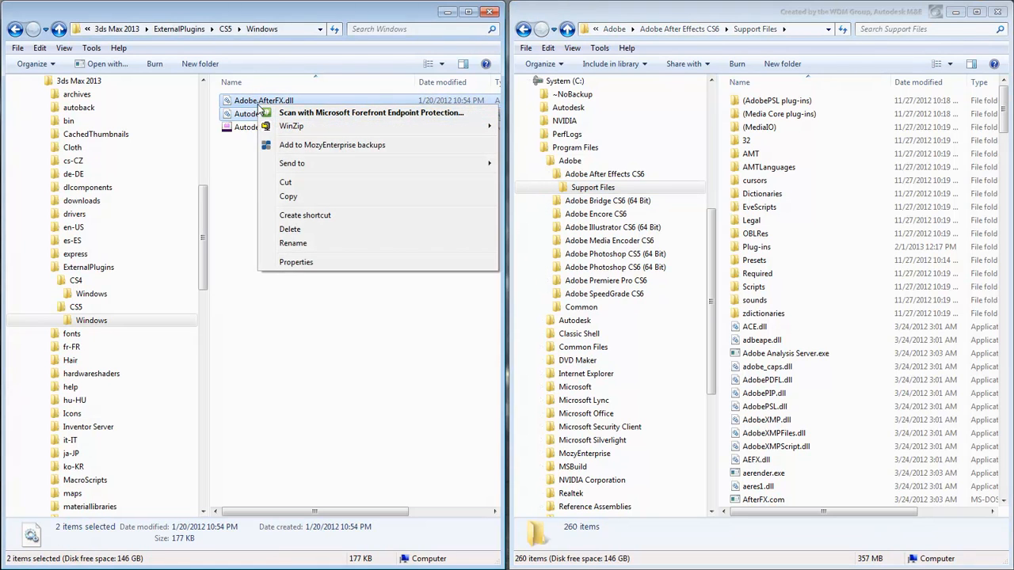
click(665, 298)
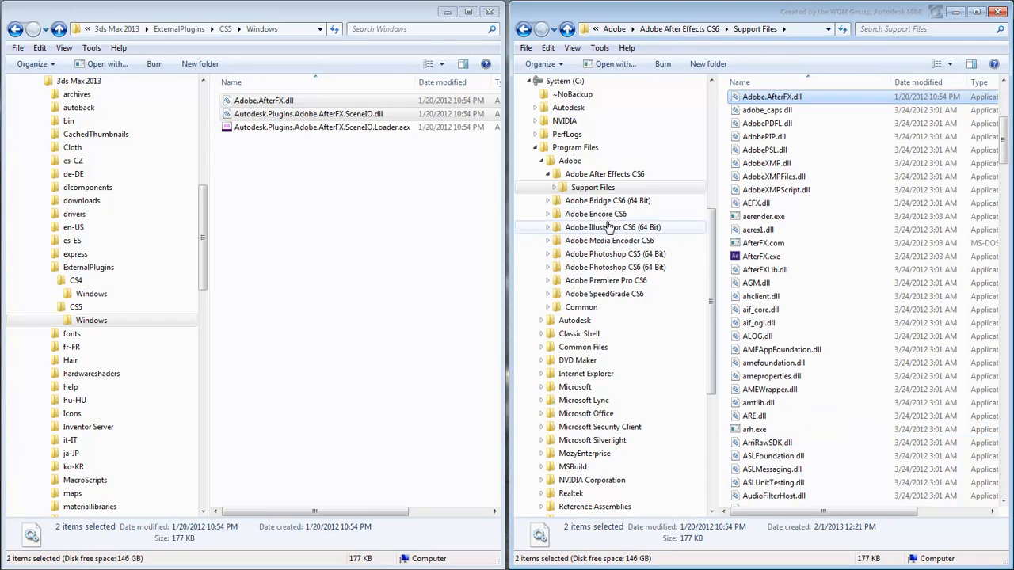
Create a new folder named AEGP inside Support Files > Plug-ins and enter it
click(548, 187)
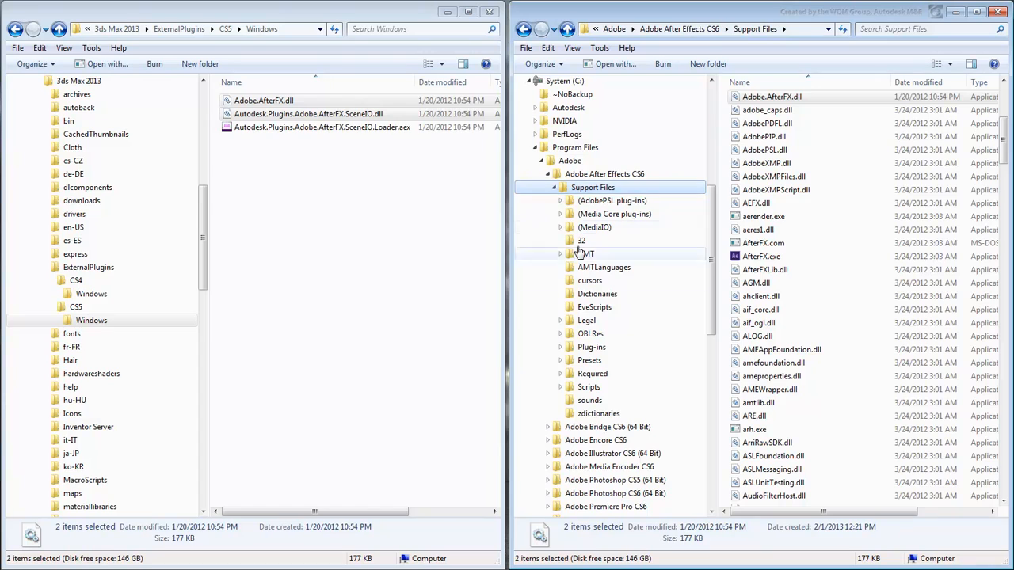
double_click(591, 347)
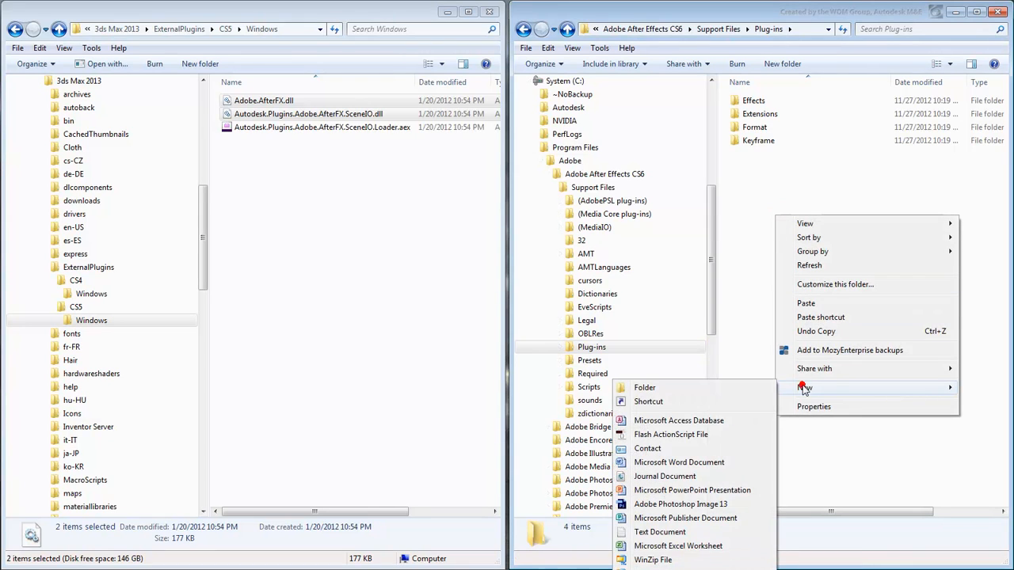
click(643, 387)
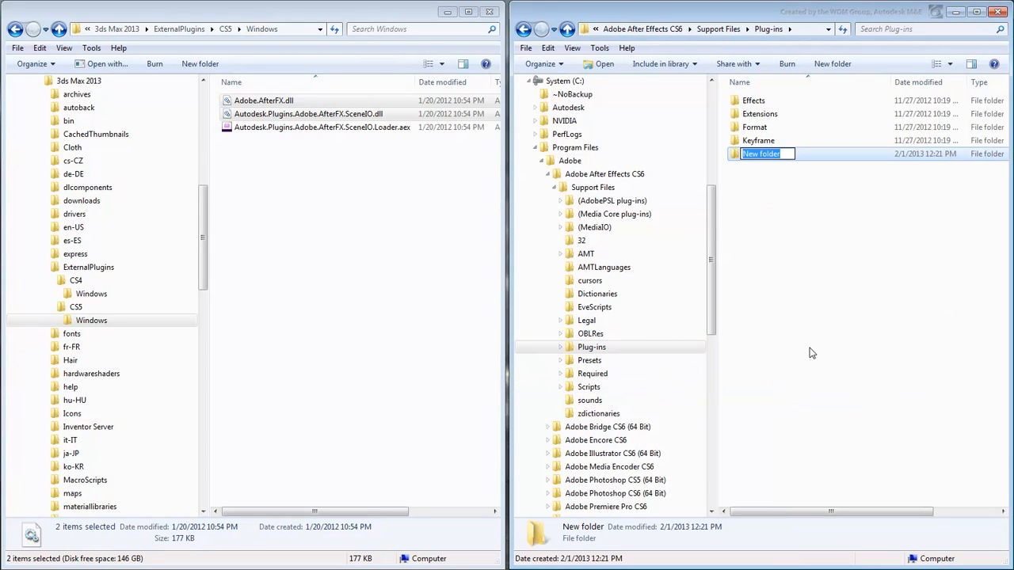
text(AEGP)
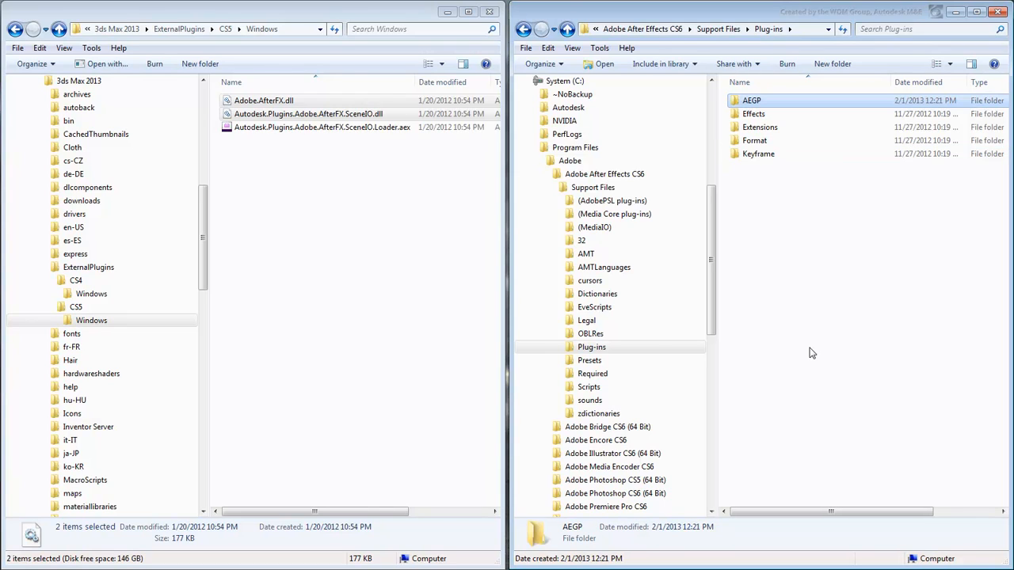
double_click(750, 100)
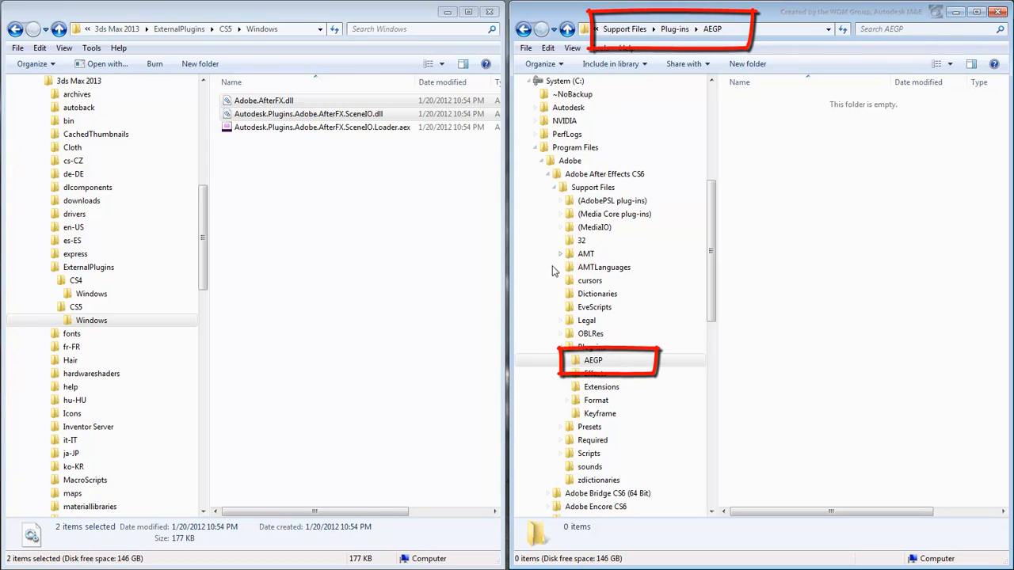
Copy the Loader.aex file from CS5 > Windows and paste it into the AEGP folder
click(321, 126)
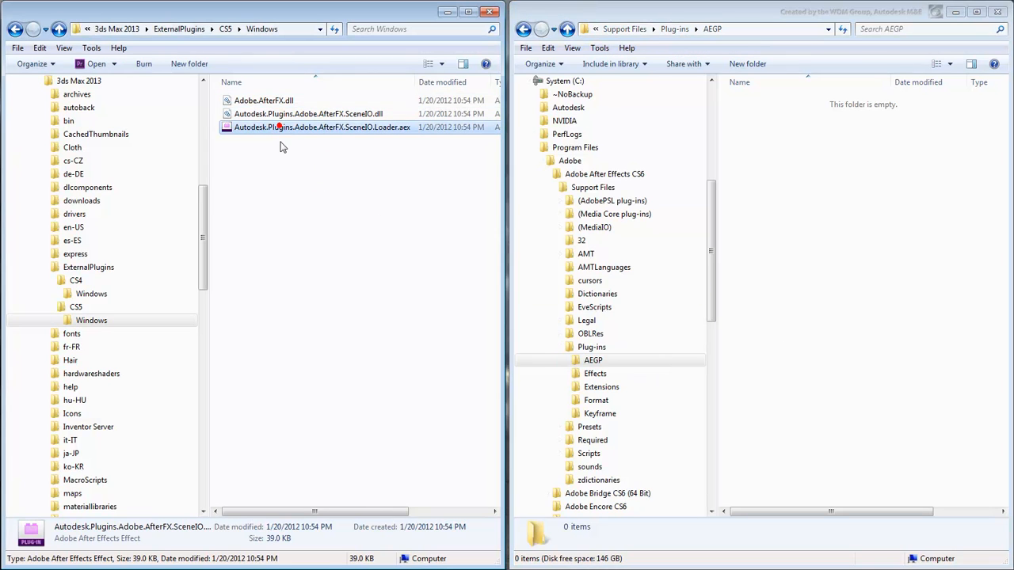
right_click(320, 127)
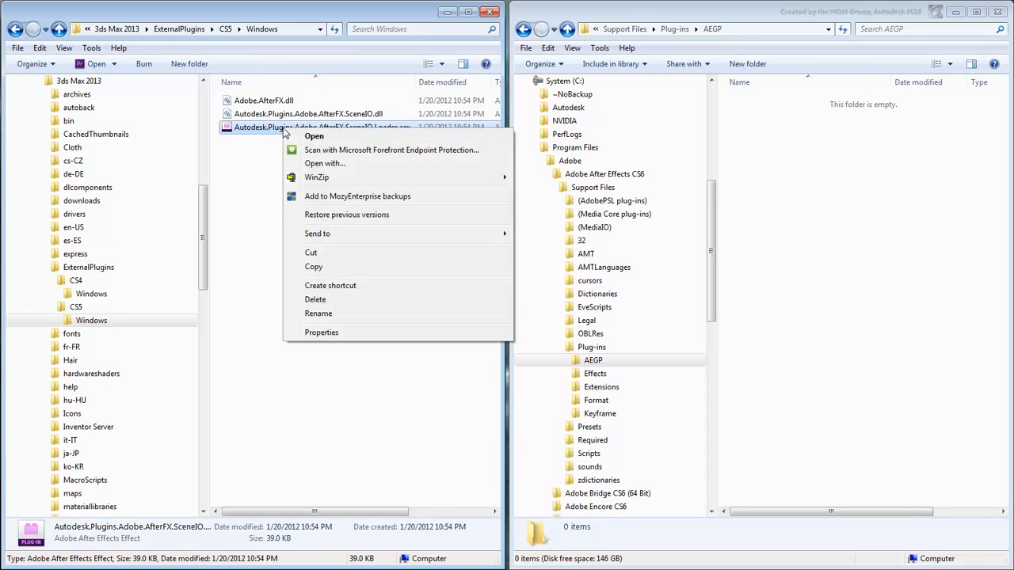
click(817, 199)
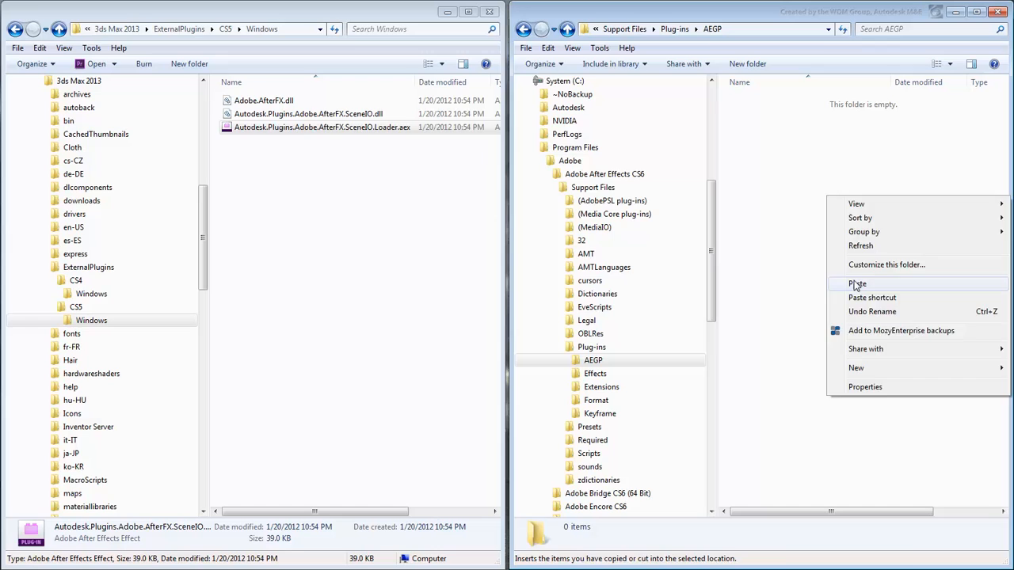
click(856, 283)
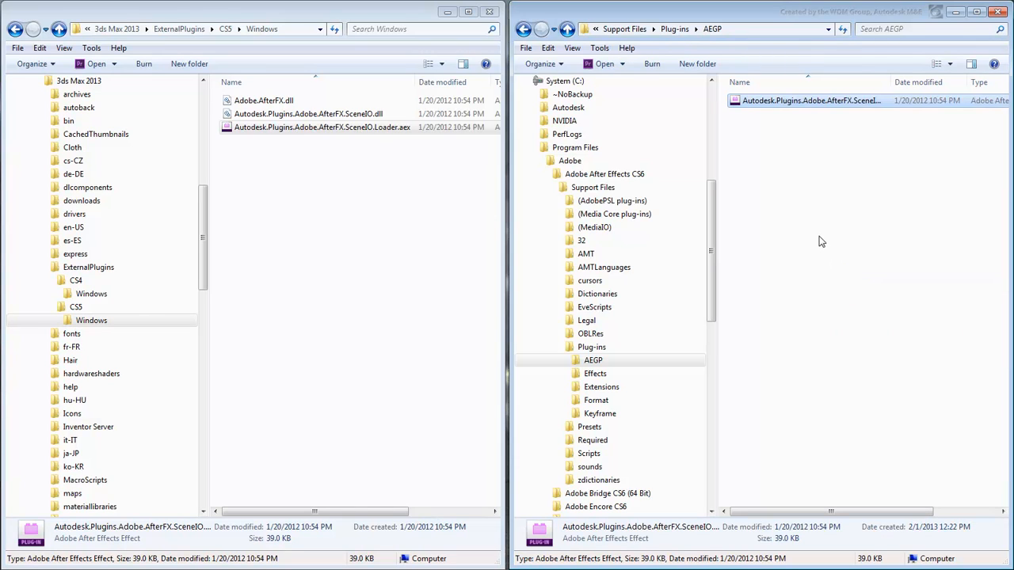
mouse_move(819, 244)
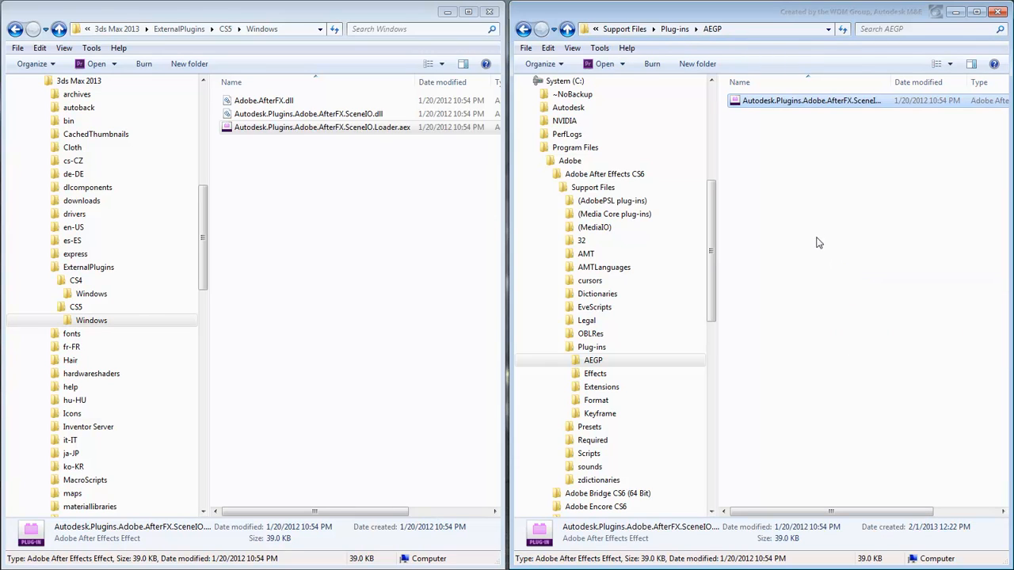